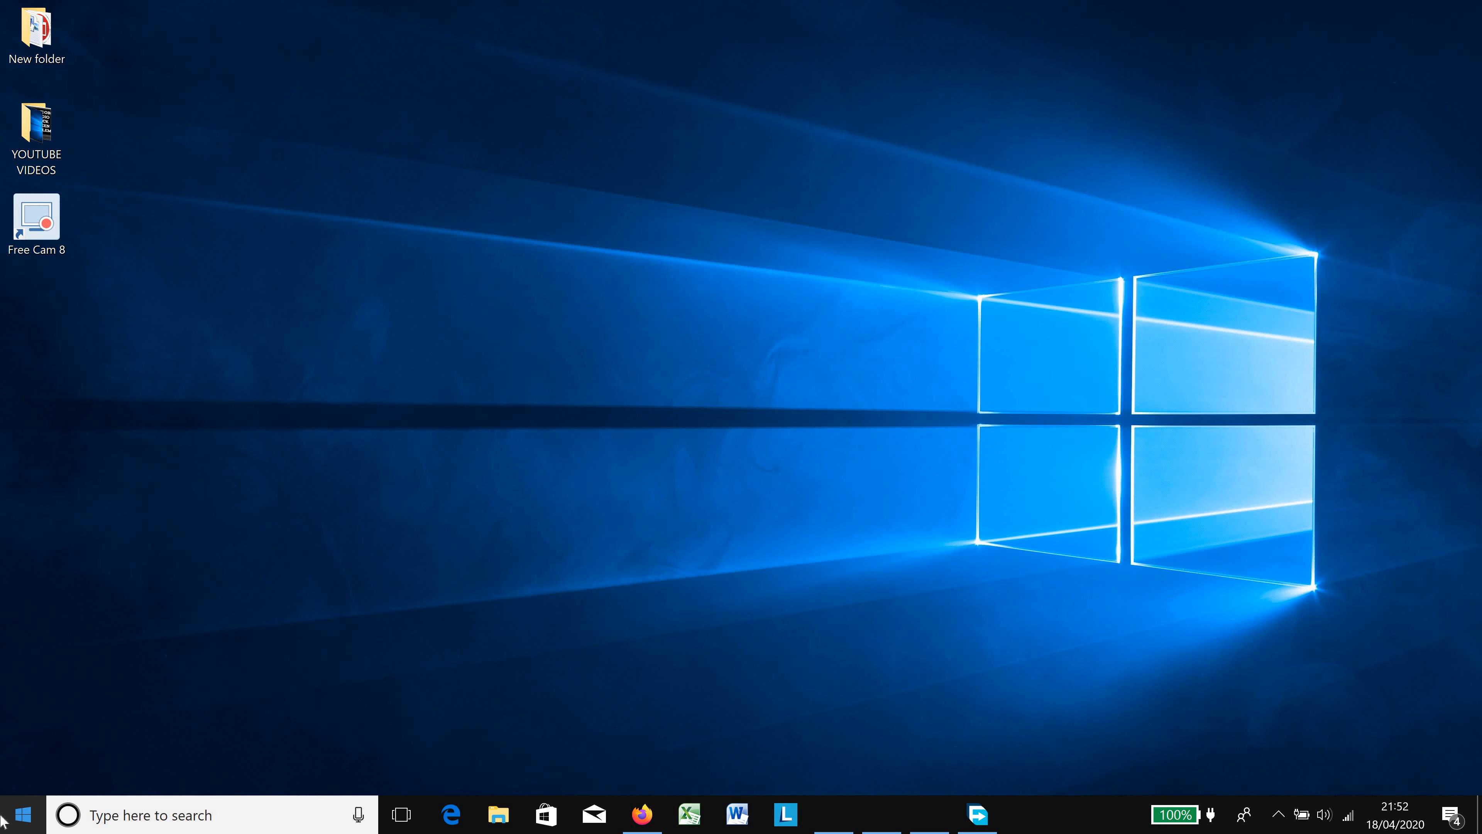
Reach the Windows Settings home page from the desktop via the Start menu
{"action": "left_click", "coordinate": [16, 813]}
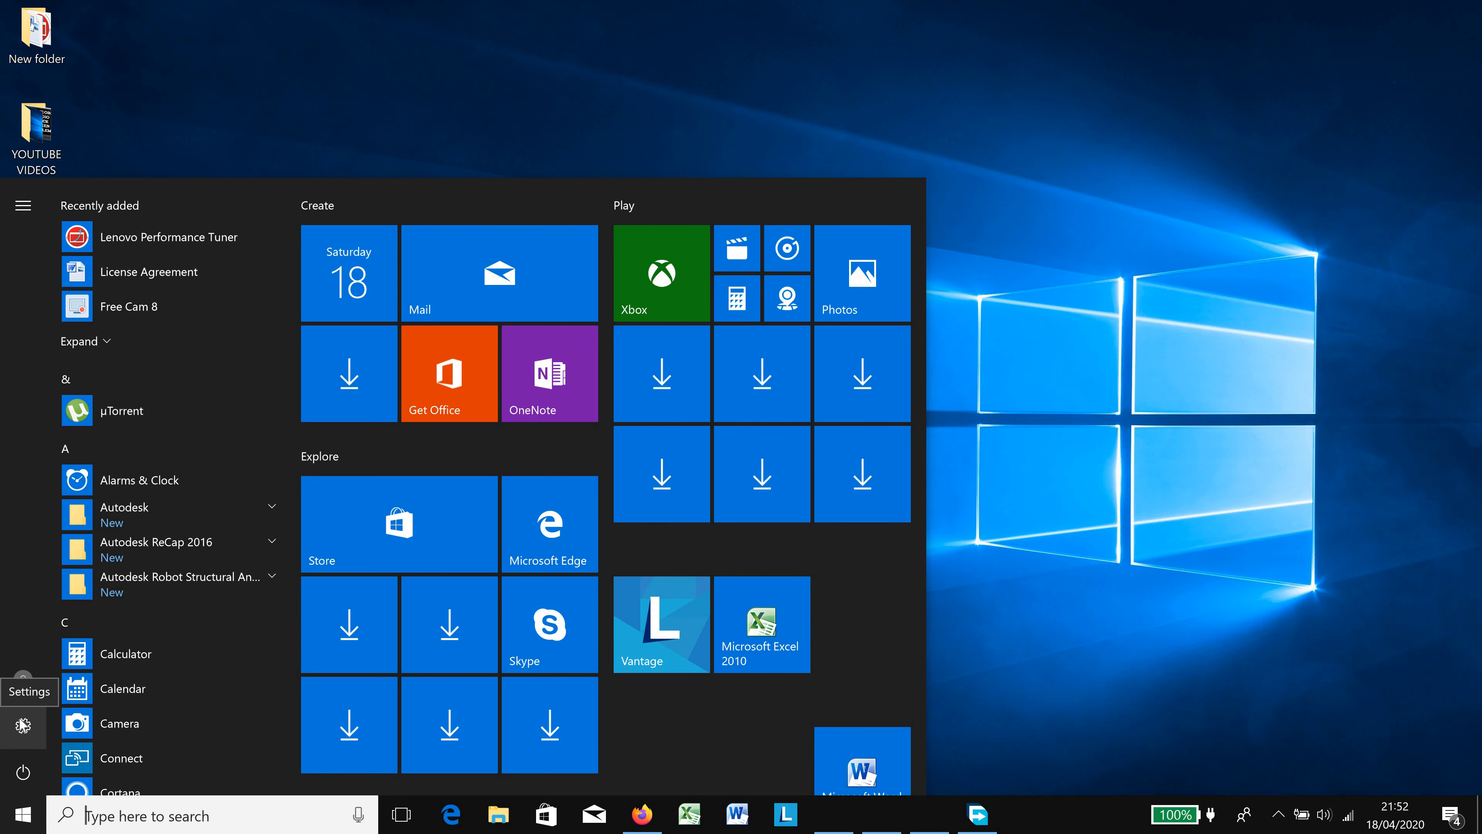
{"action": "left_click", "coordinate": [22, 726]}
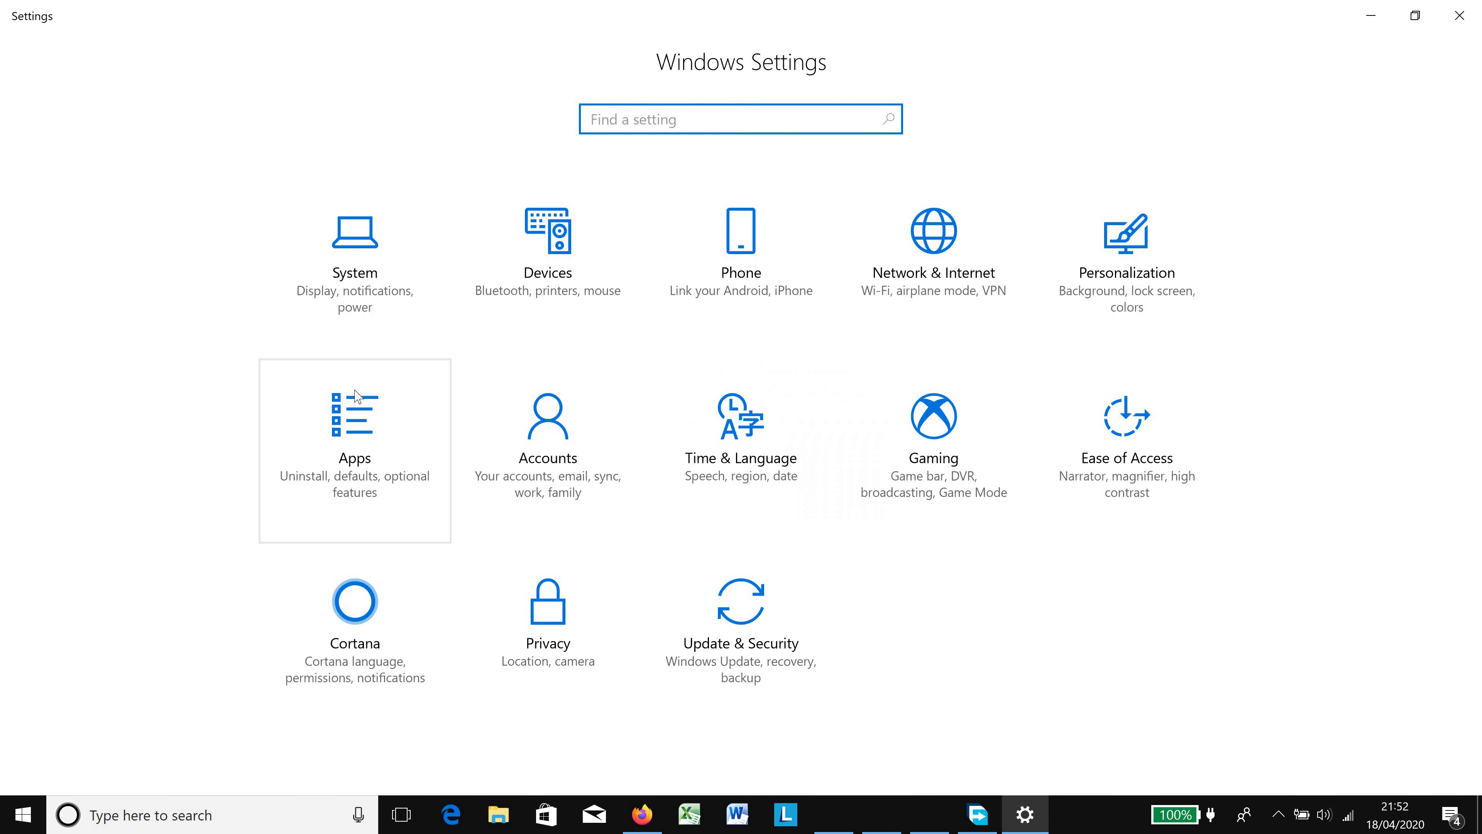
{"action": "mouse_move", "coordinate": [1120, 291]}
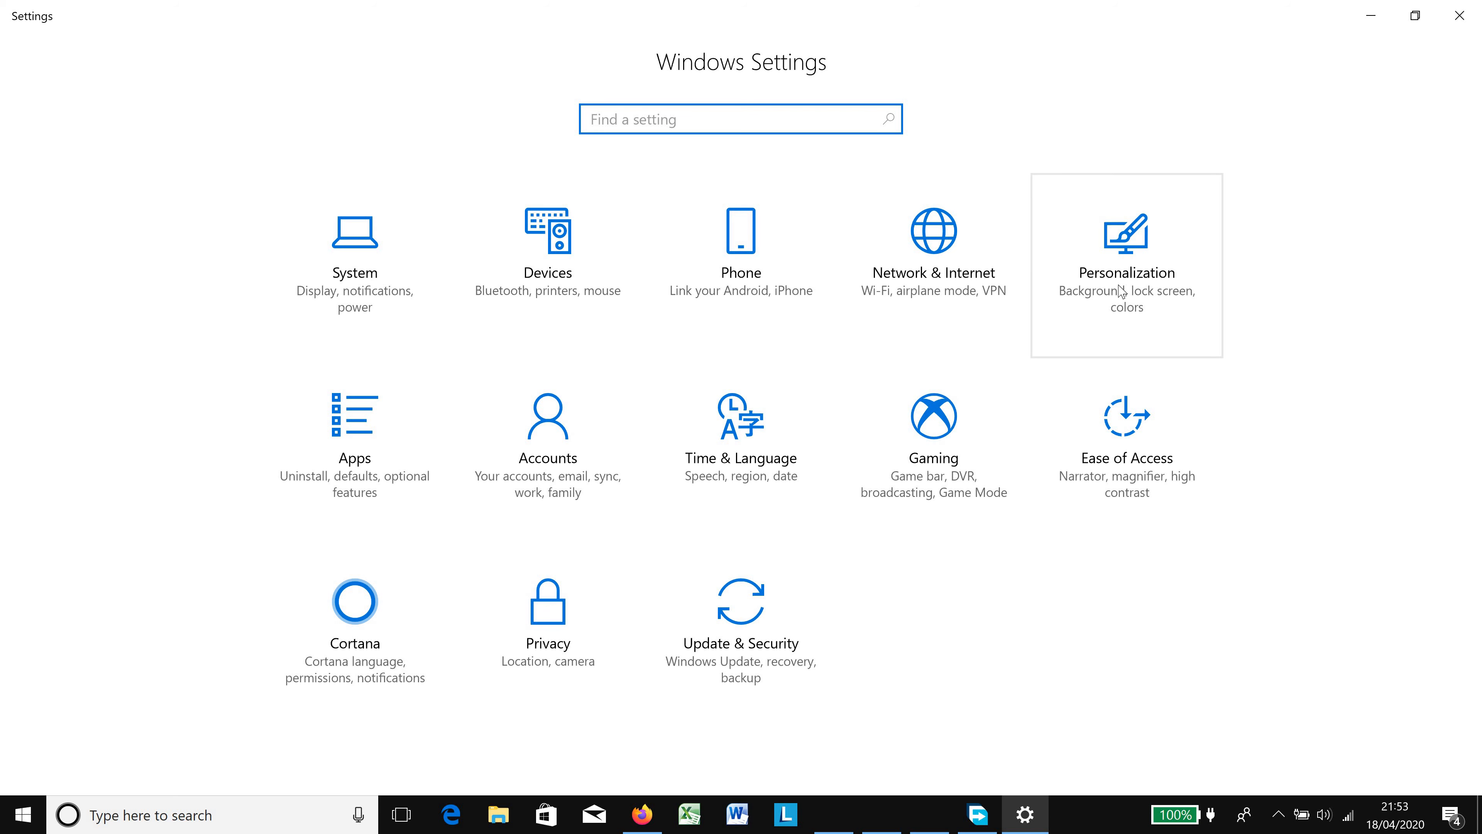
Go to the Themes page under Personalization
{"action": "left_click", "coordinate": [1125, 241]}
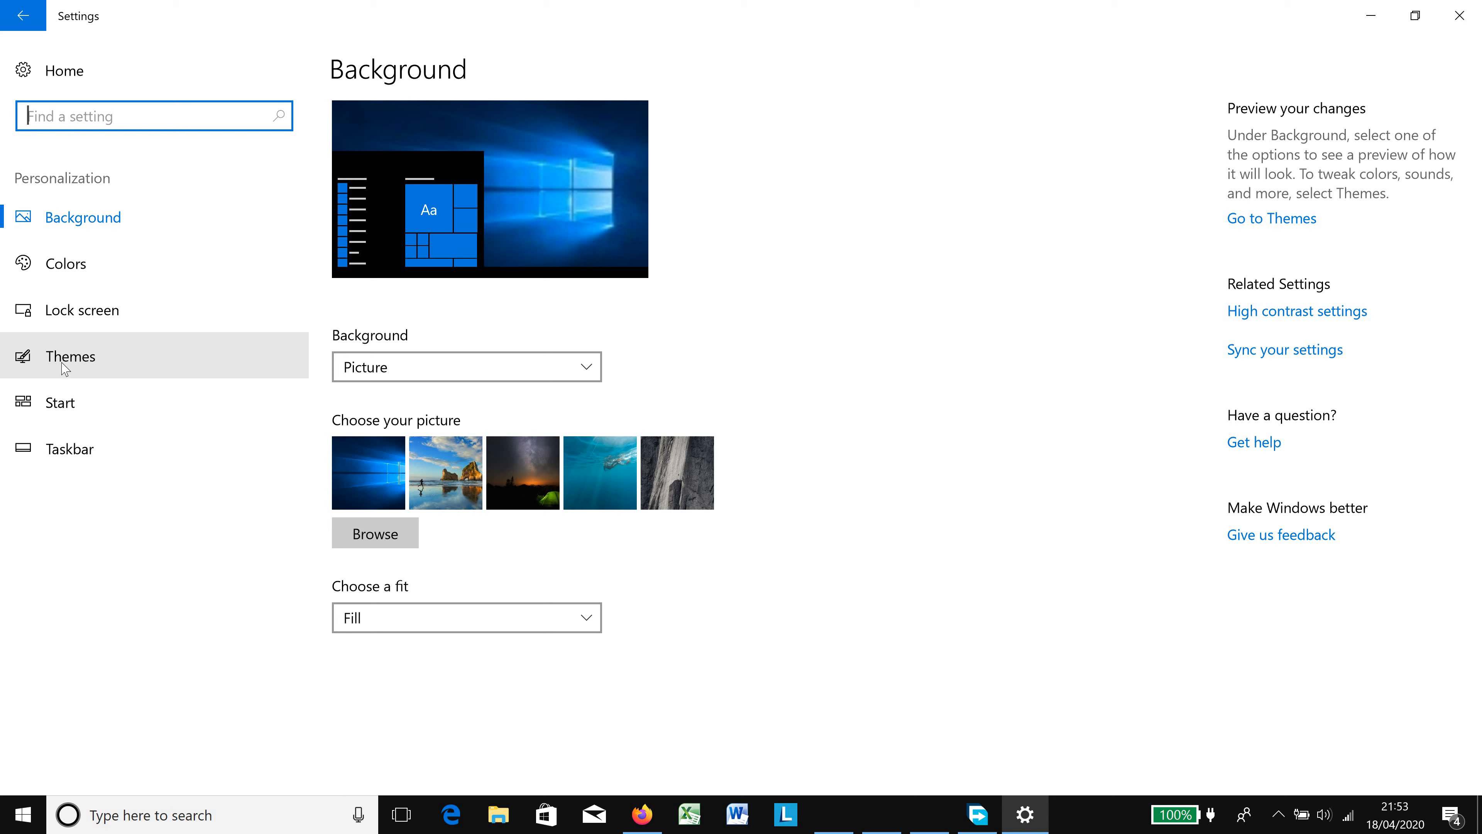
{"action": "left_click", "coordinate": [68, 357]}
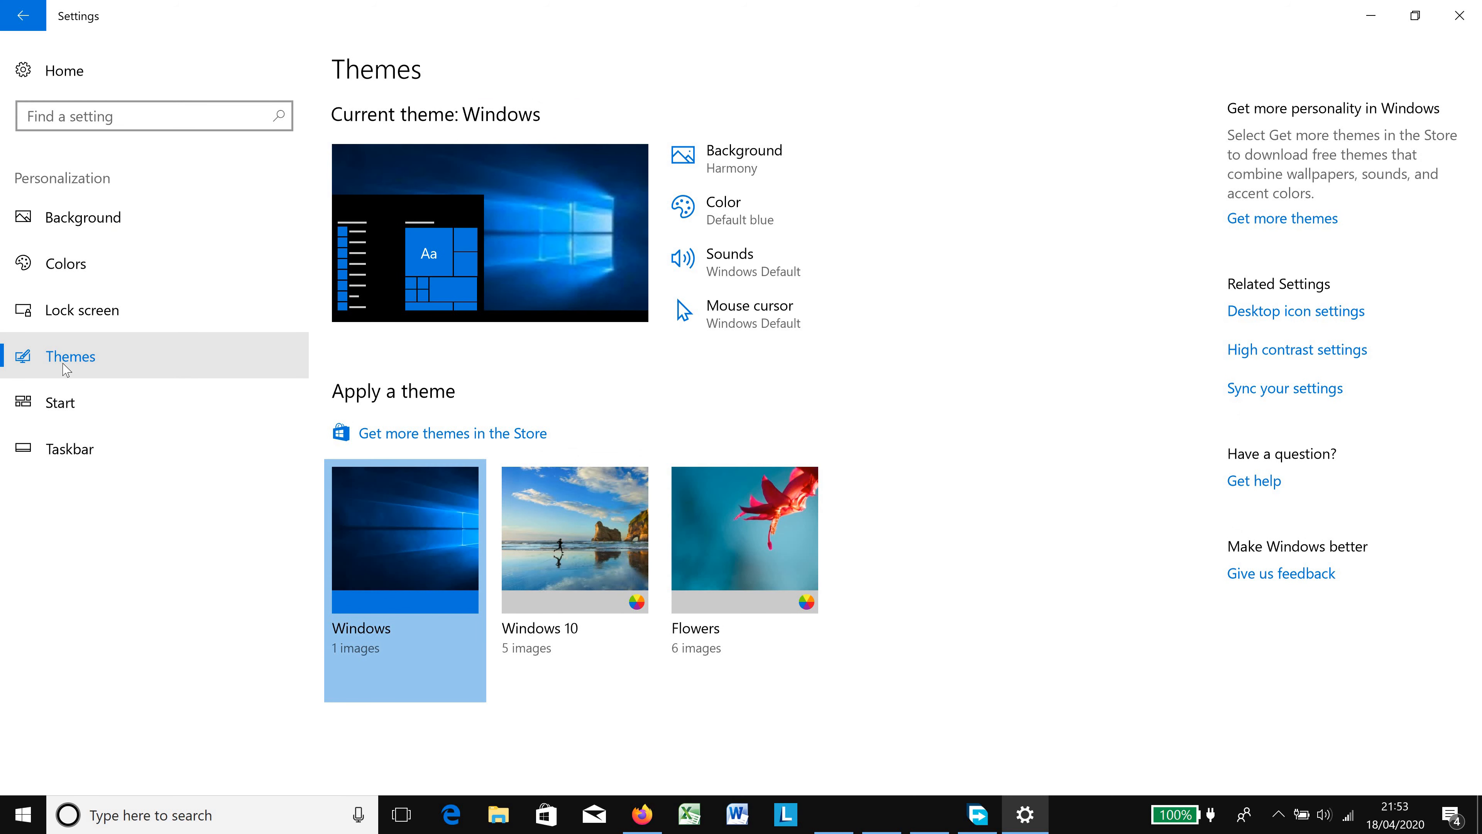
{"action": "mouse_move", "coordinate": [1264, 327]}
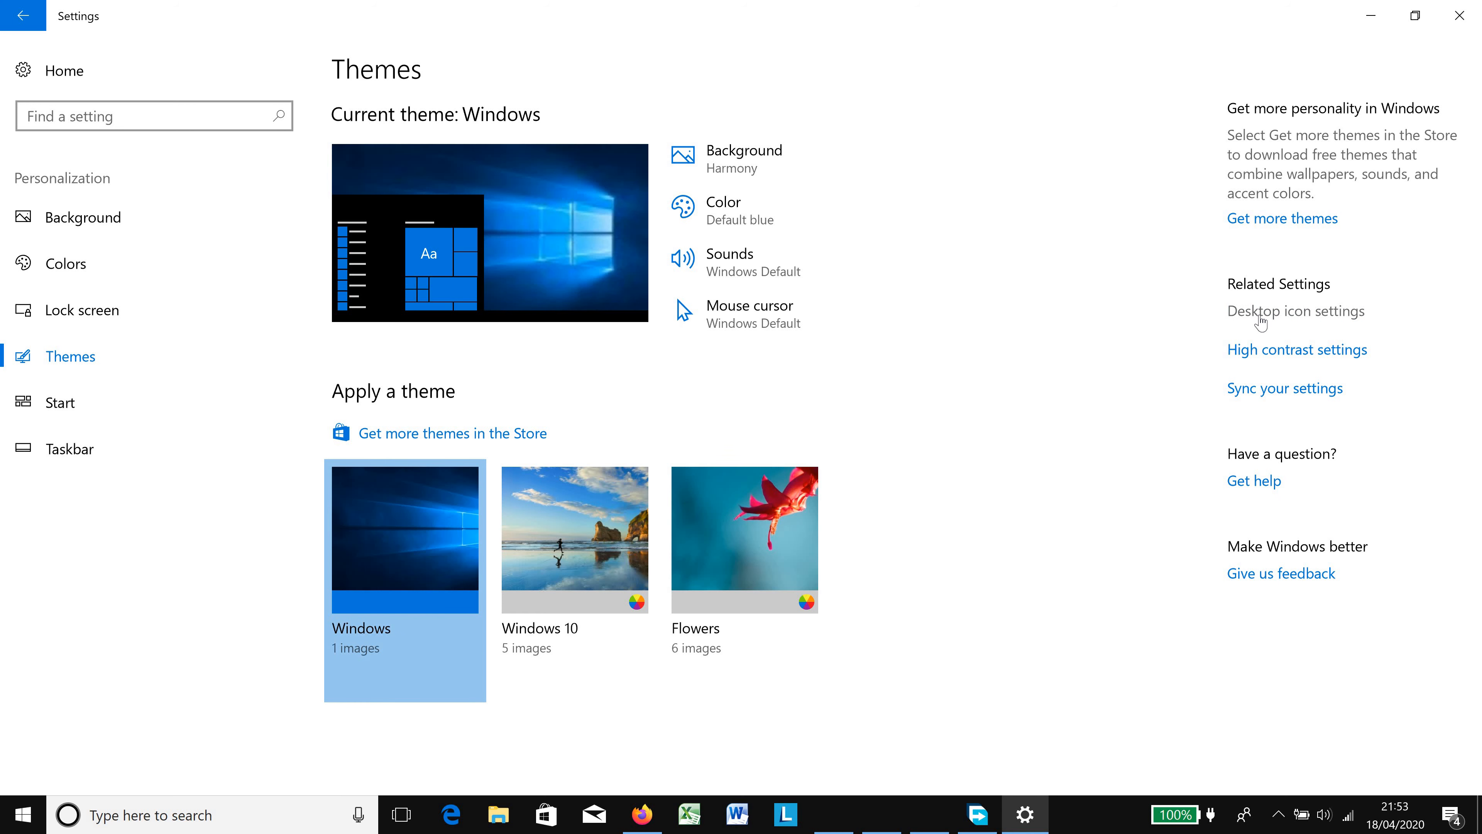
Enable the Computer and Recycle Bin desktop icons, apply the change and confirm with OK
{"action": "left_click", "coordinate": [1296, 310]}
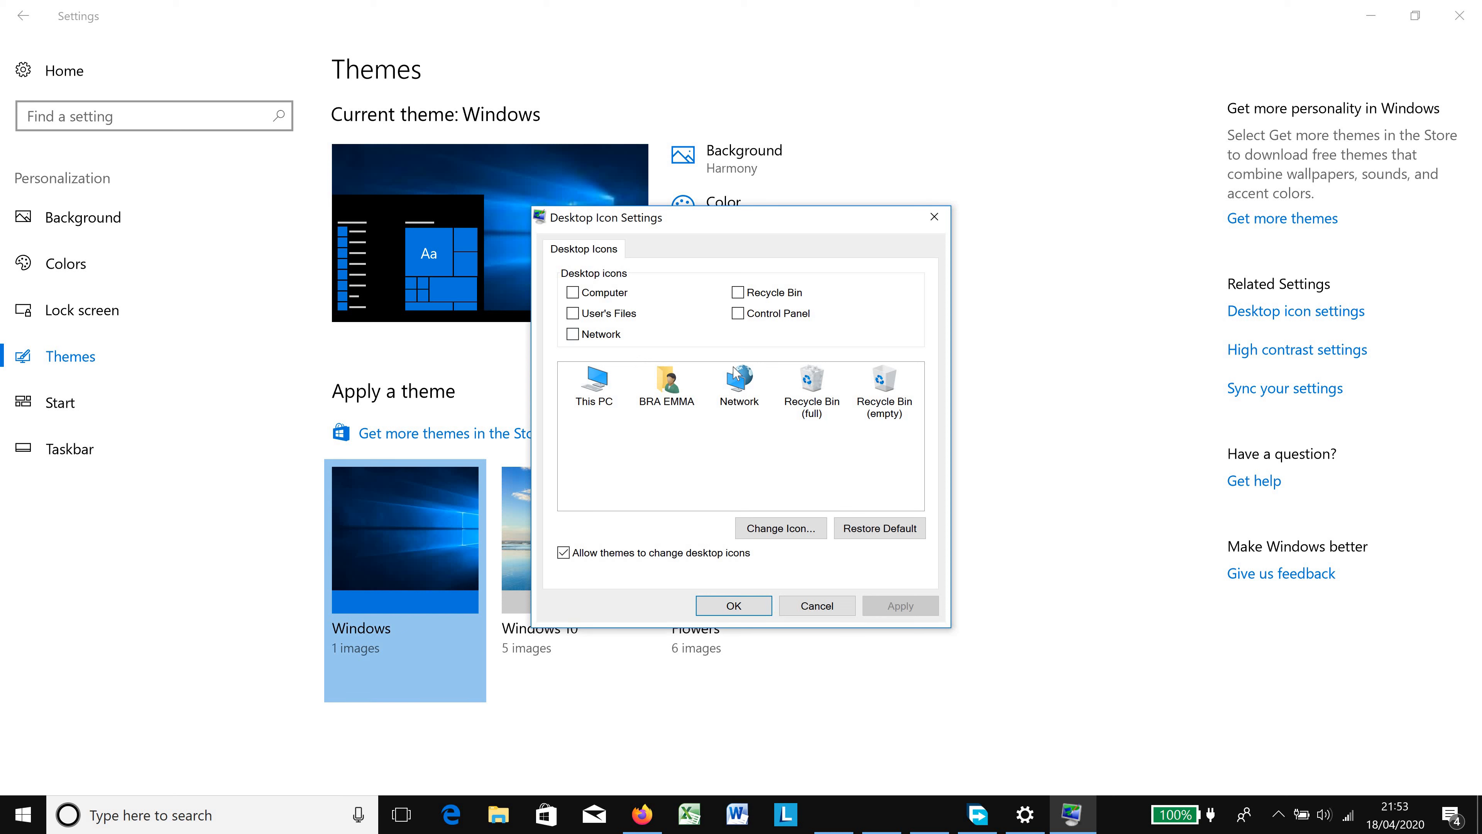
{"action": "mouse_move", "coordinate": [695, 408]}
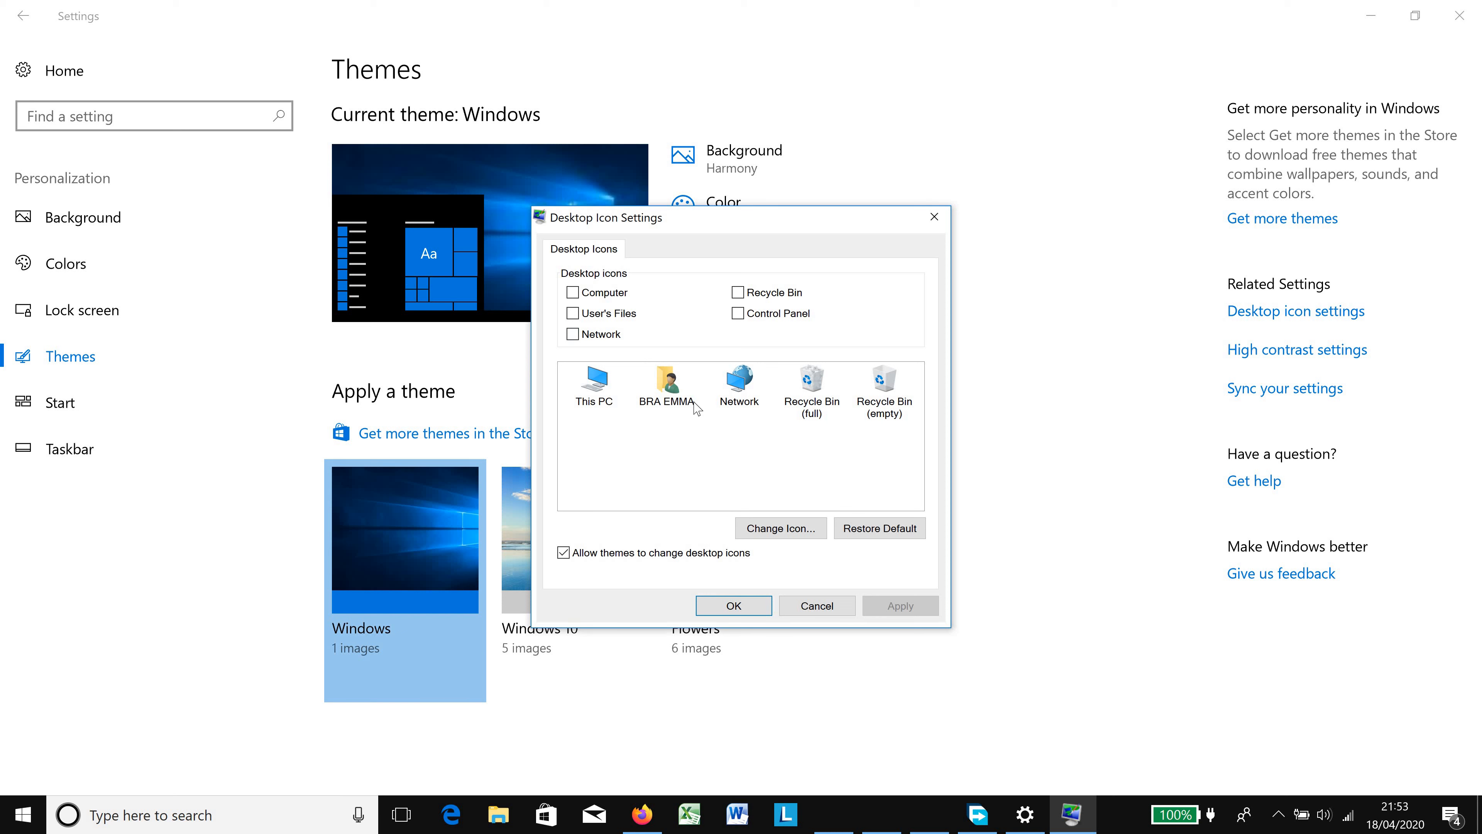
{"action": "mouse_move", "coordinate": [576, 312]}
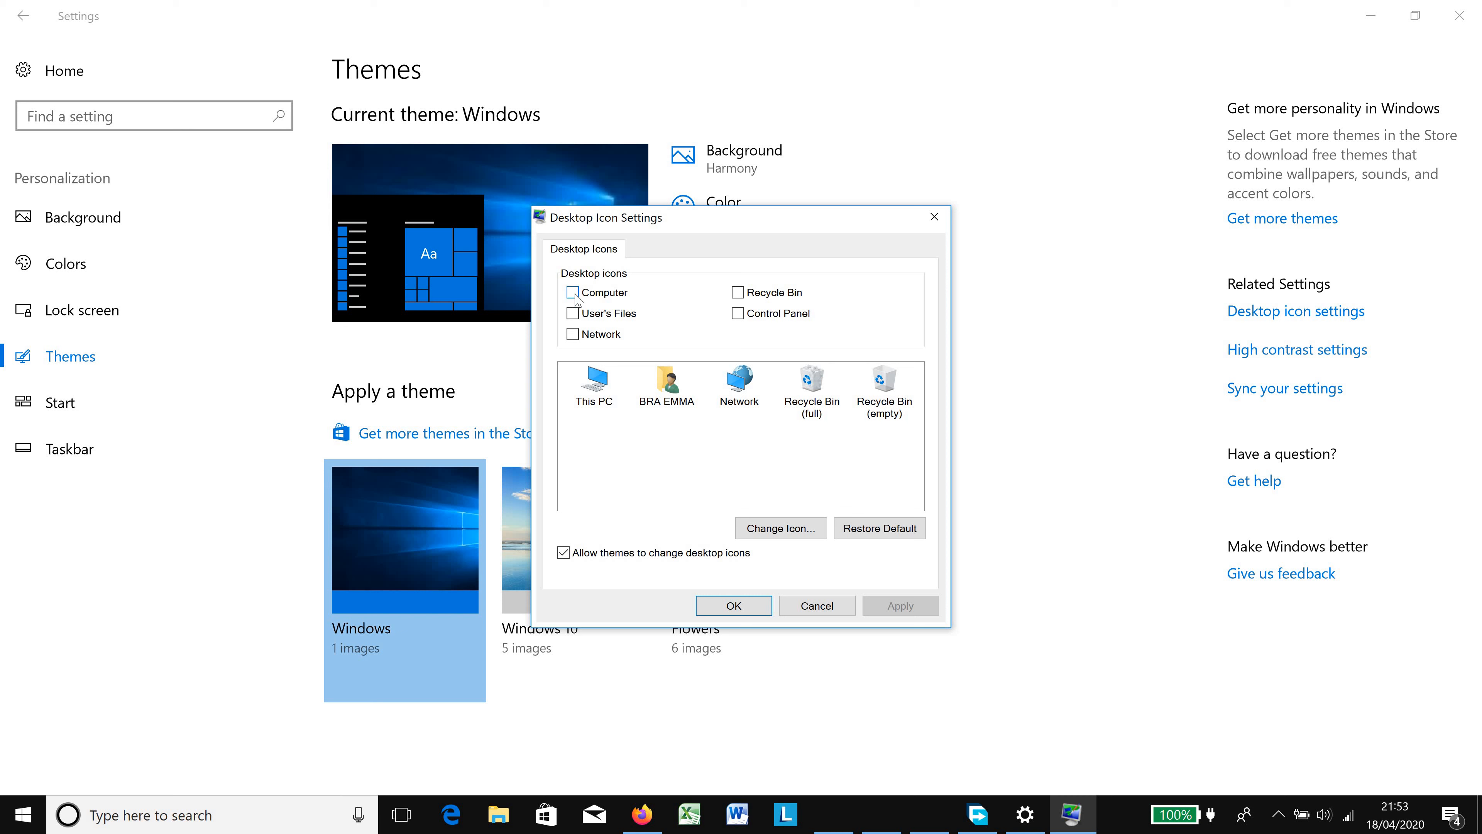
{"action": "left_click", "coordinate": [572, 291]}
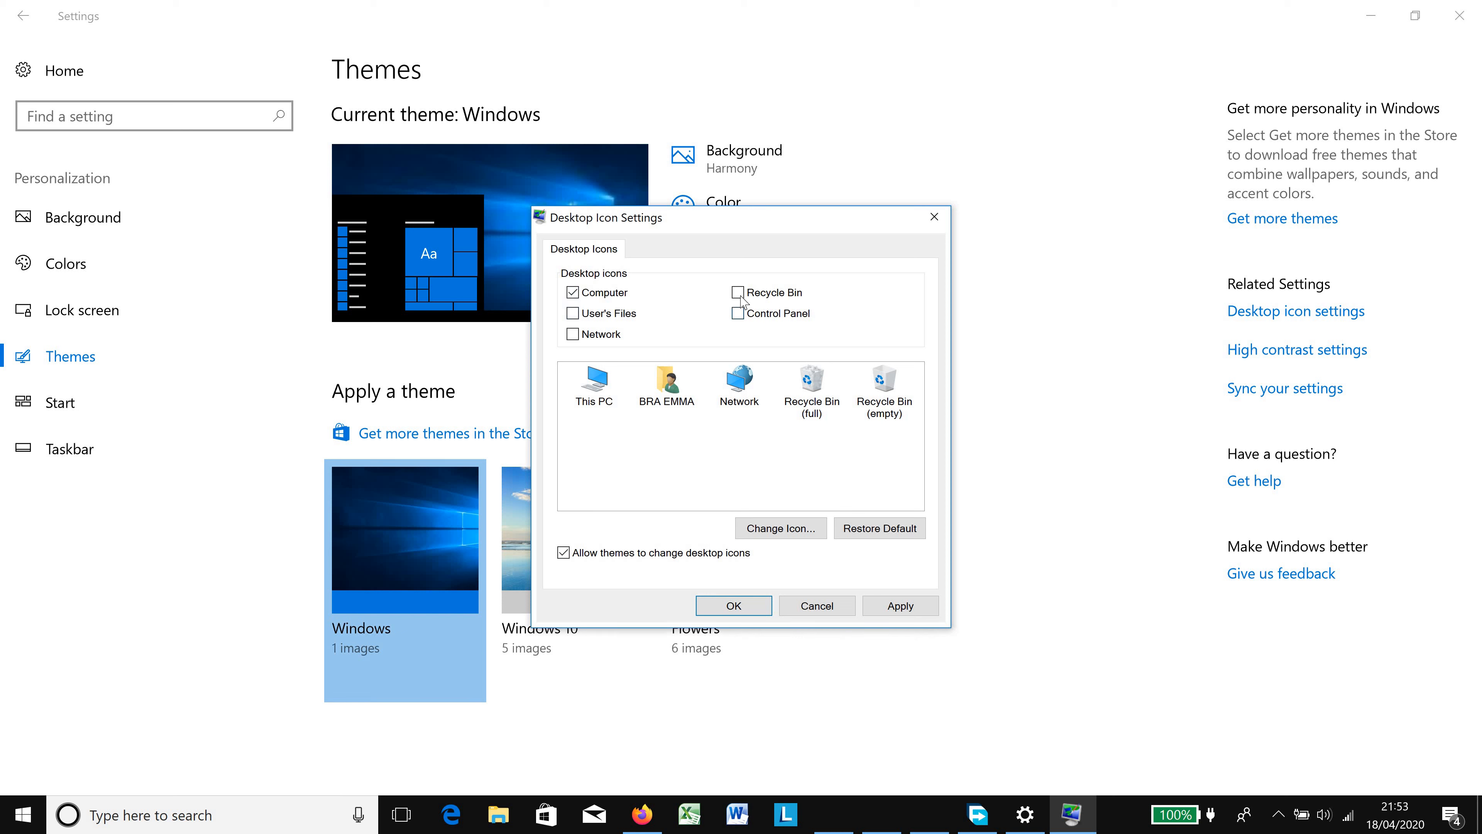
{"action": "left_click", "coordinate": [736, 291]}
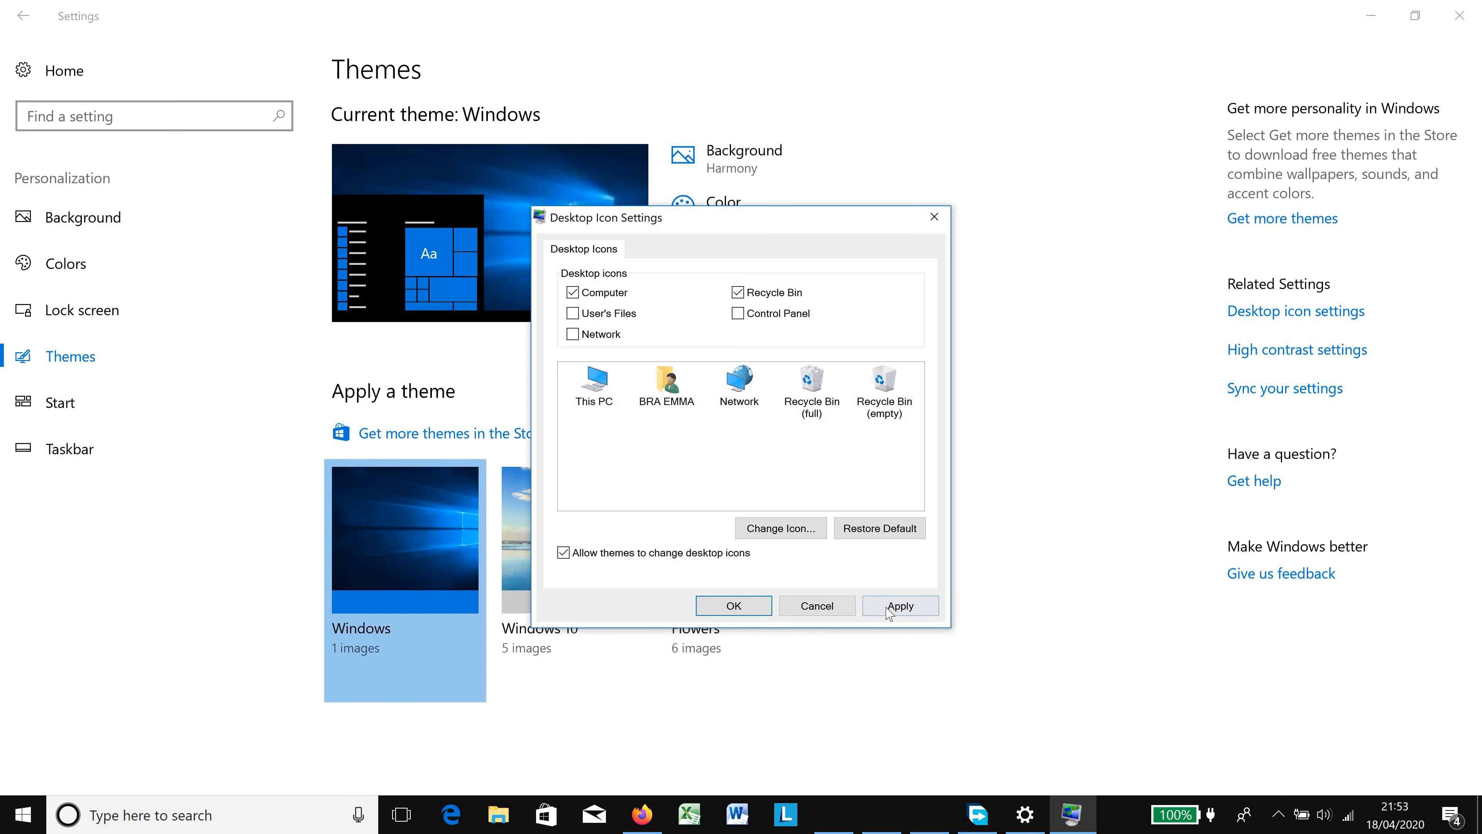
{"action": "left_click", "coordinate": [899, 605]}
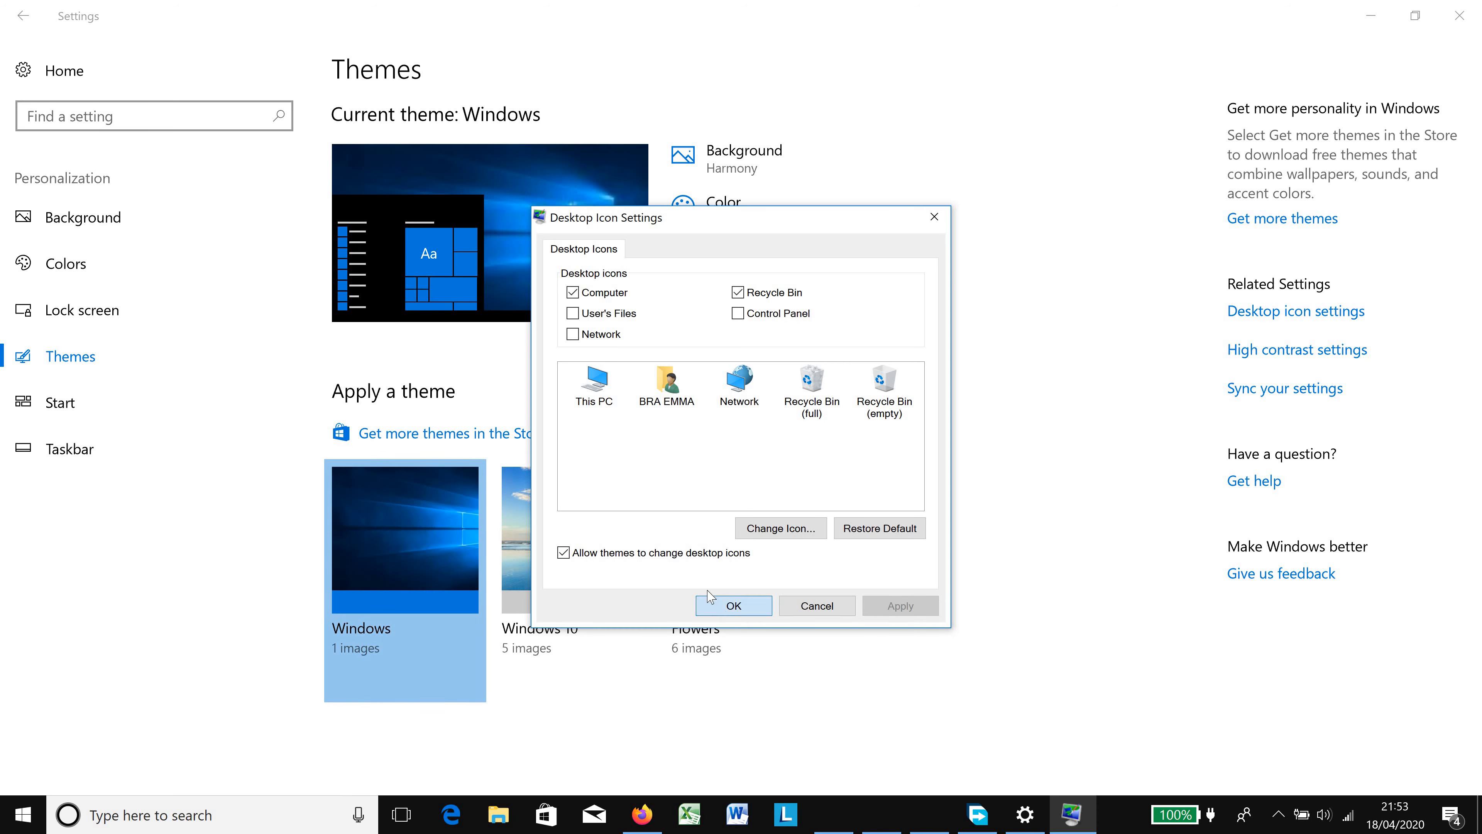
{"action": "left_click", "coordinate": [733, 606]}
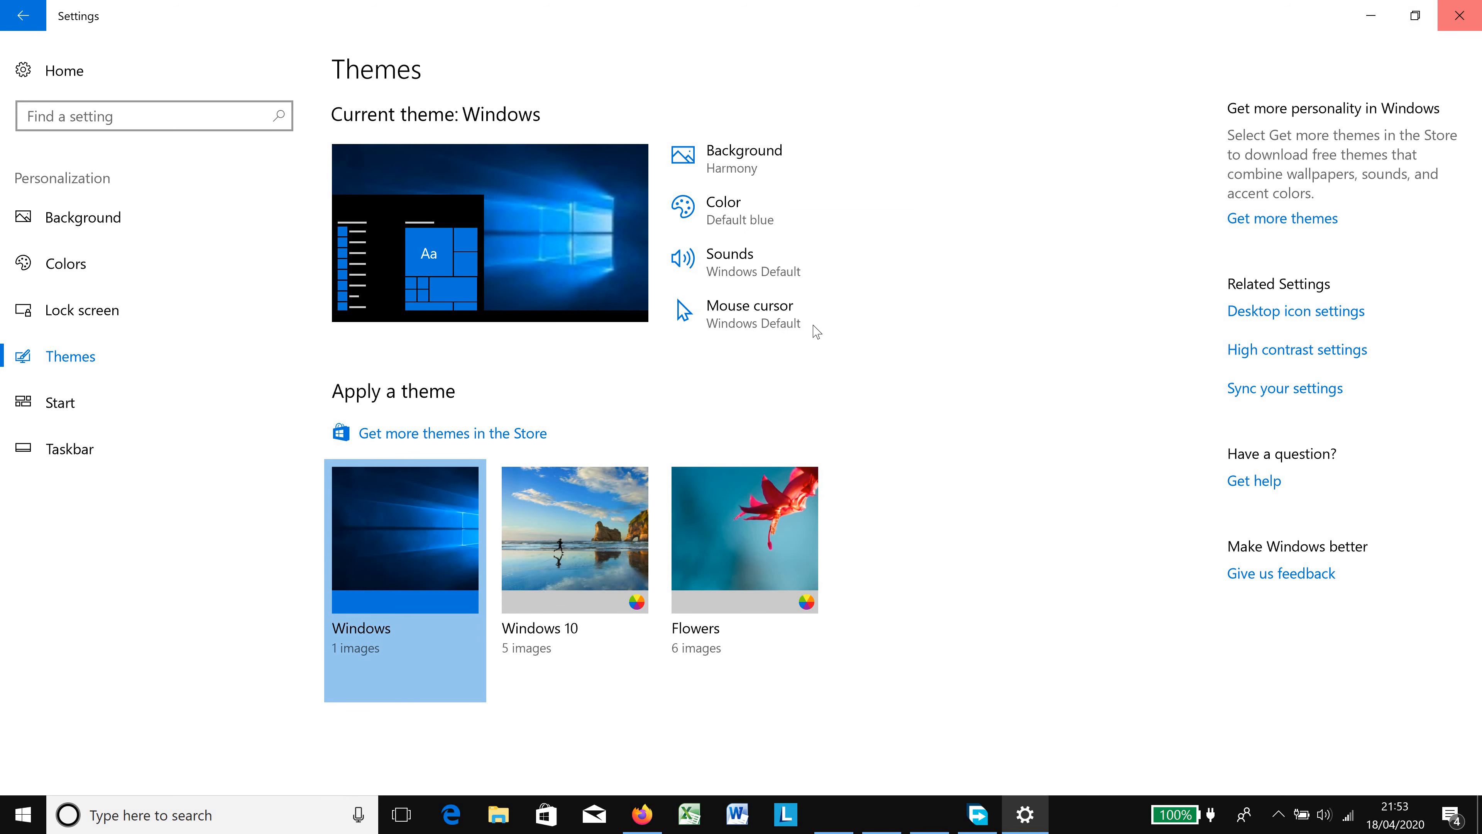